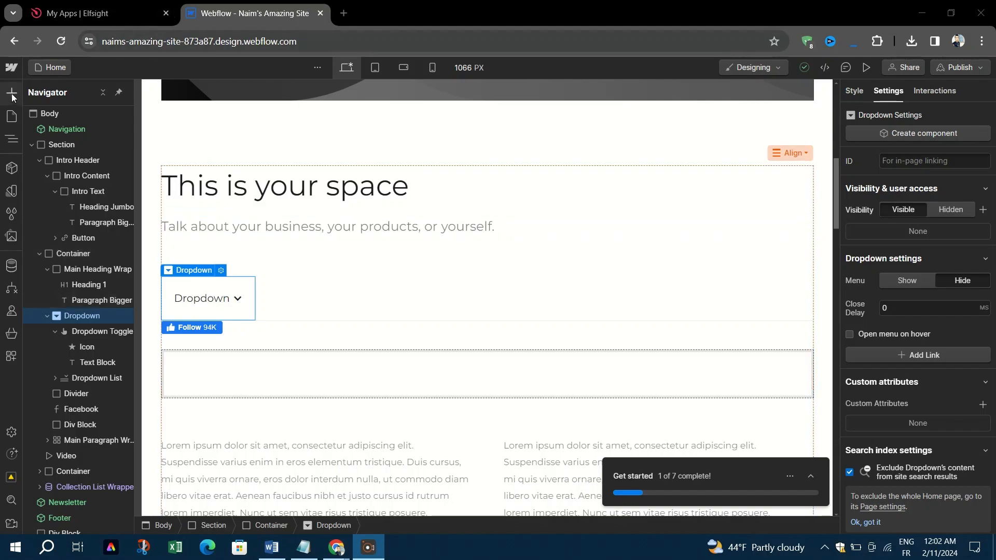
# Step: Open the Add Elements panel and scroll to find the Text Link element
pyautogui.click(11, 92)
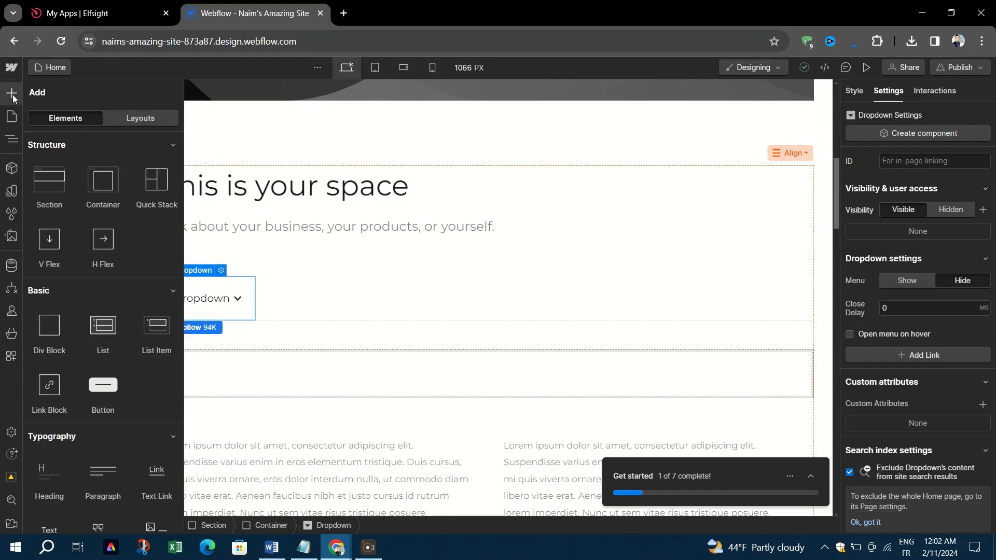
pyautogui.scroll(-3)
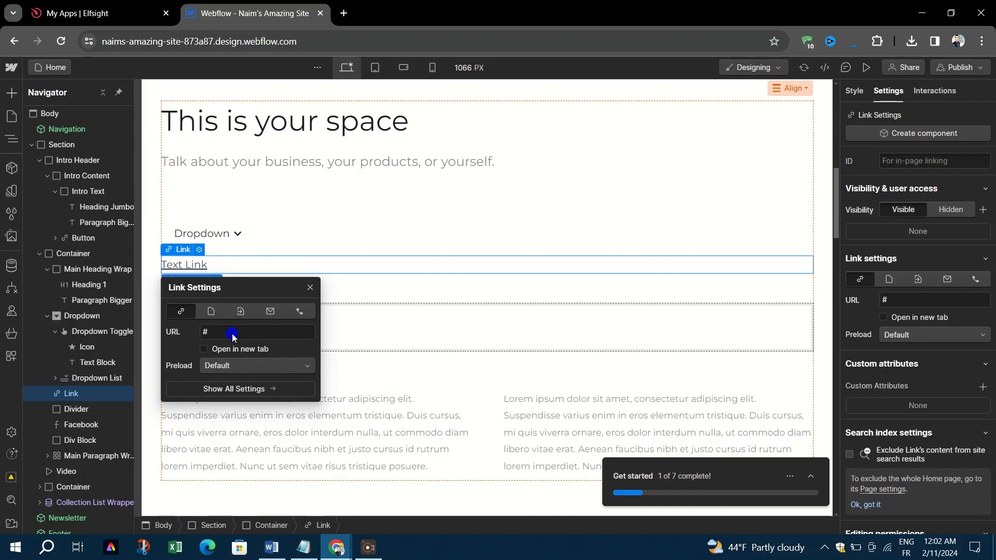
pyautogui.click(258, 331)
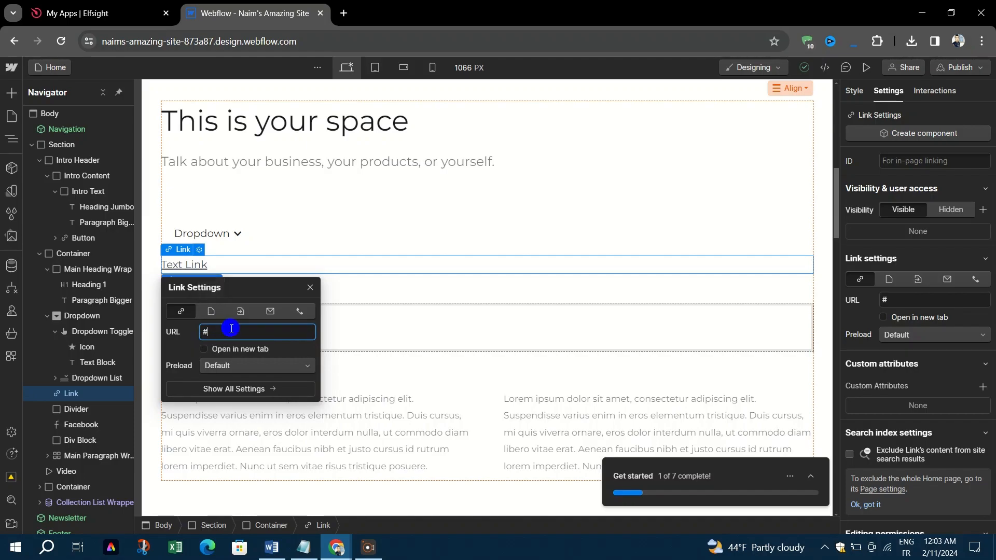
pyautogui.doubleClick(205, 331)
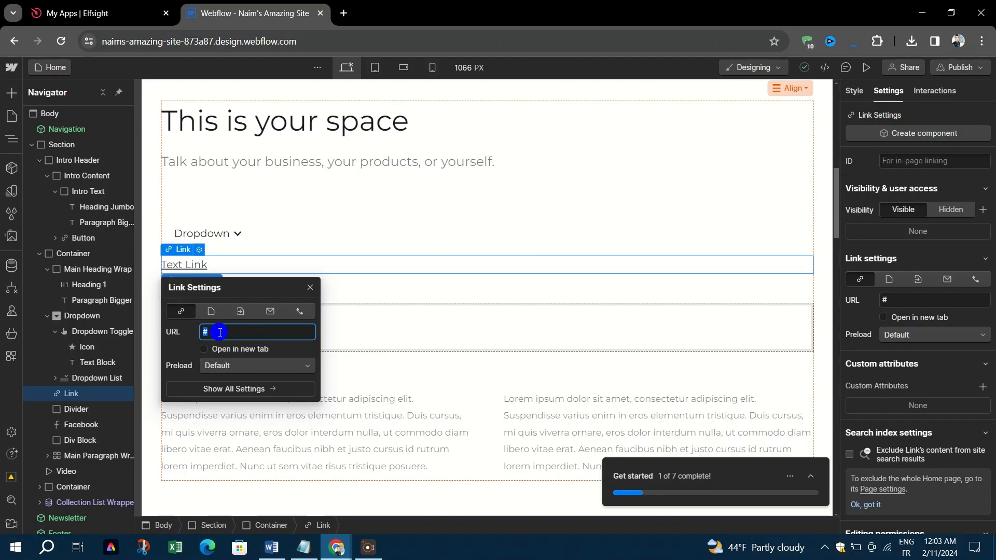
pyautogui.click(219, 331)
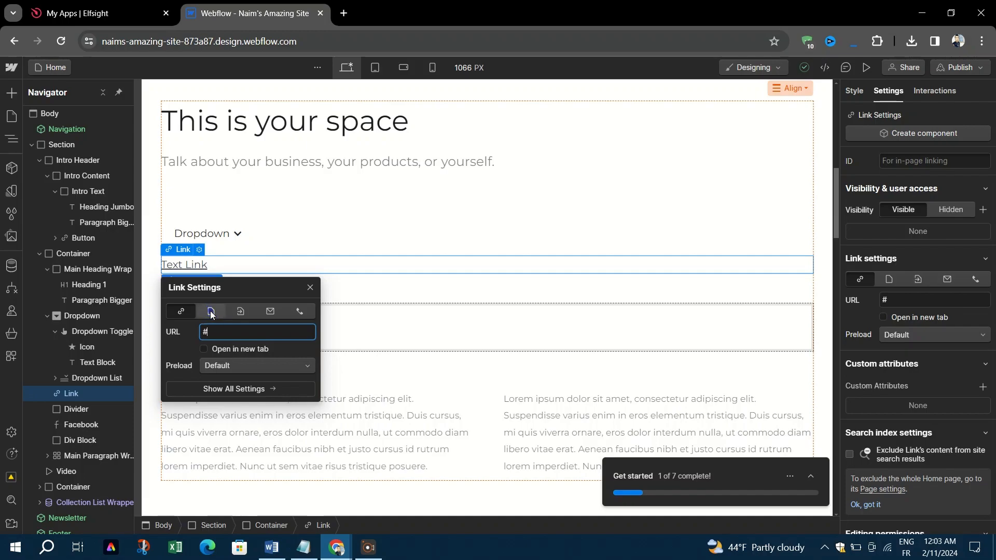
# Step: Browse the Page link option's page list, then switch to the Page Section link type
pyautogui.click(210, 311)
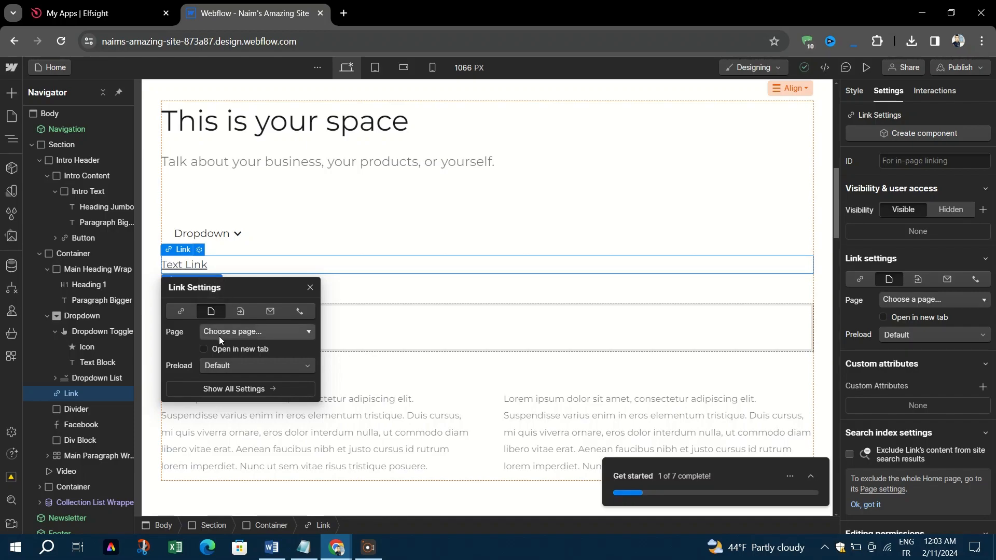
pyautogui.click(256, 331)
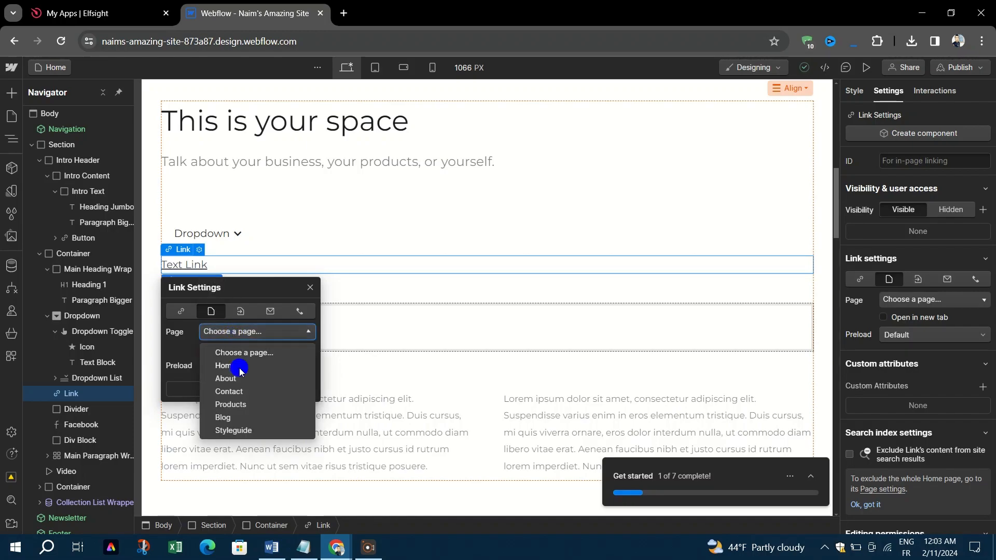
pyautogui.click(223, 365)
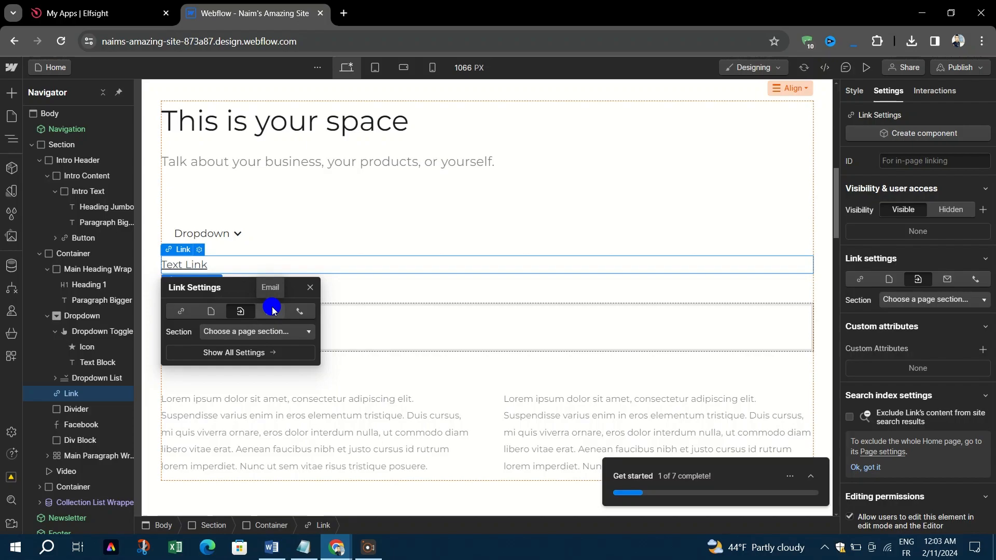
# Step: Try the Email link type's address and subject fields, then switch to Phone
pyautogui.click(269, 312)
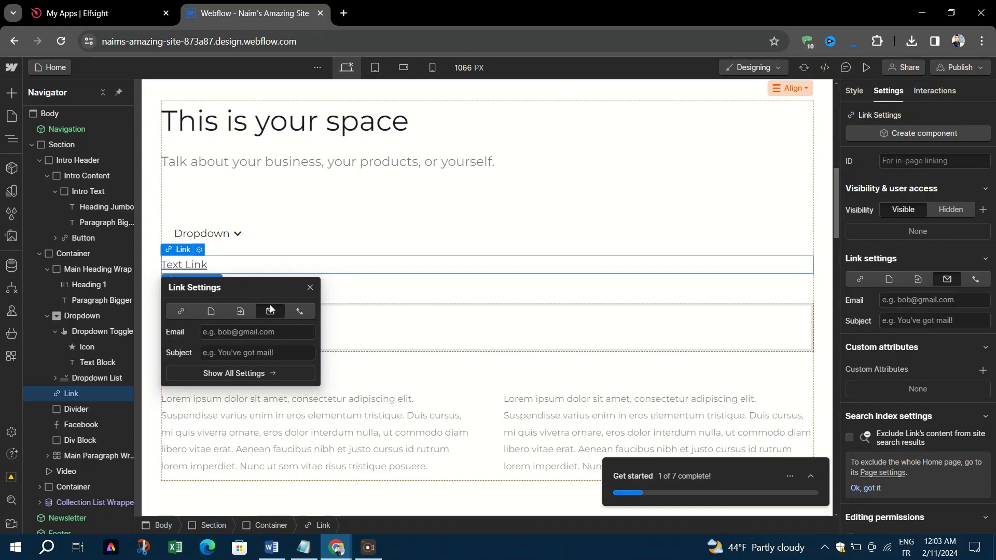
pyautogui.moveTo(269, 311)
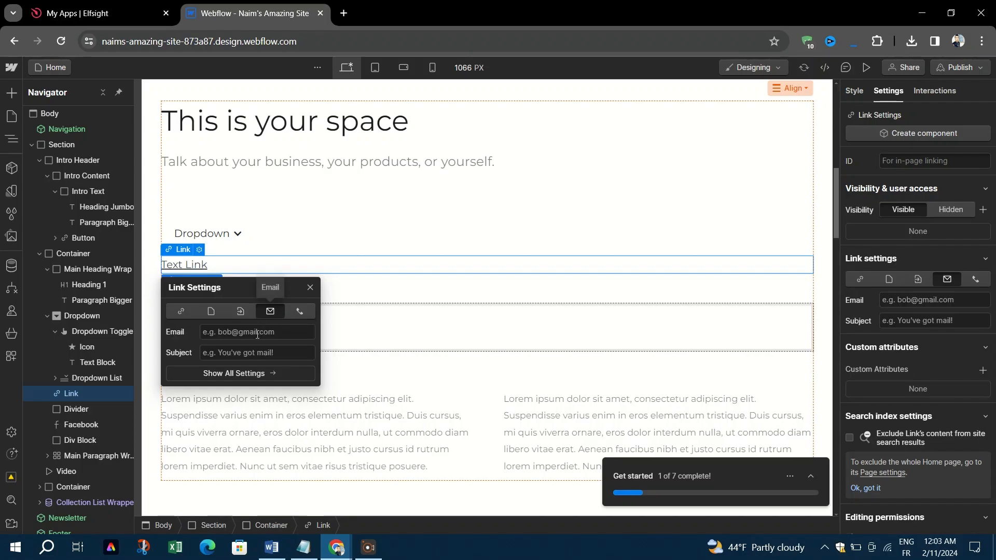
pyautogui.click(257, 332)
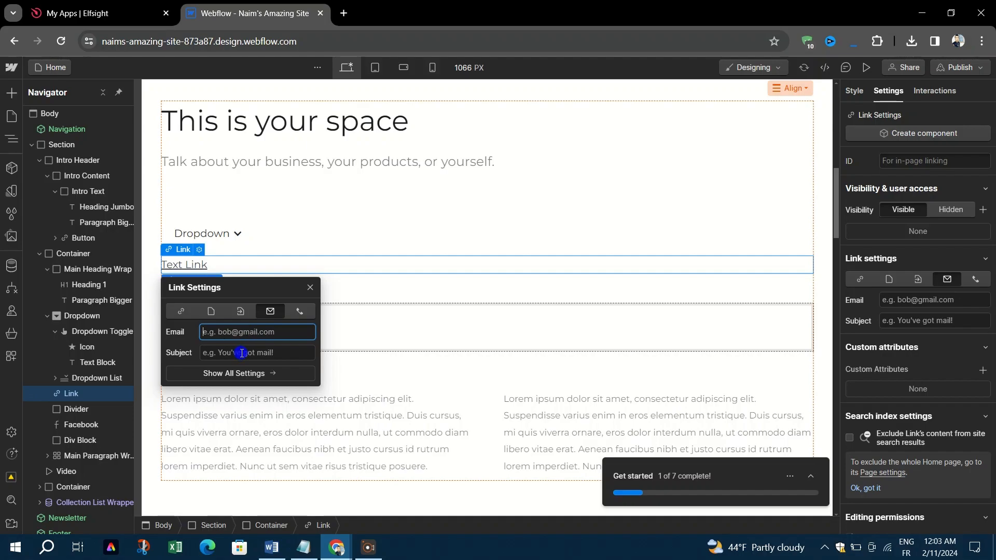
pyautogui.click(257, 353)
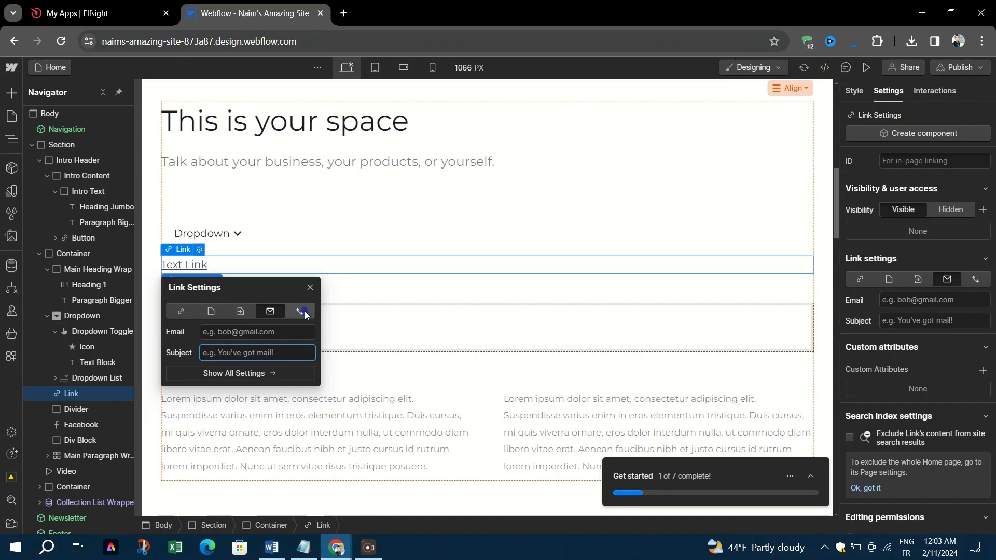
pyautogui.click(300, 311)
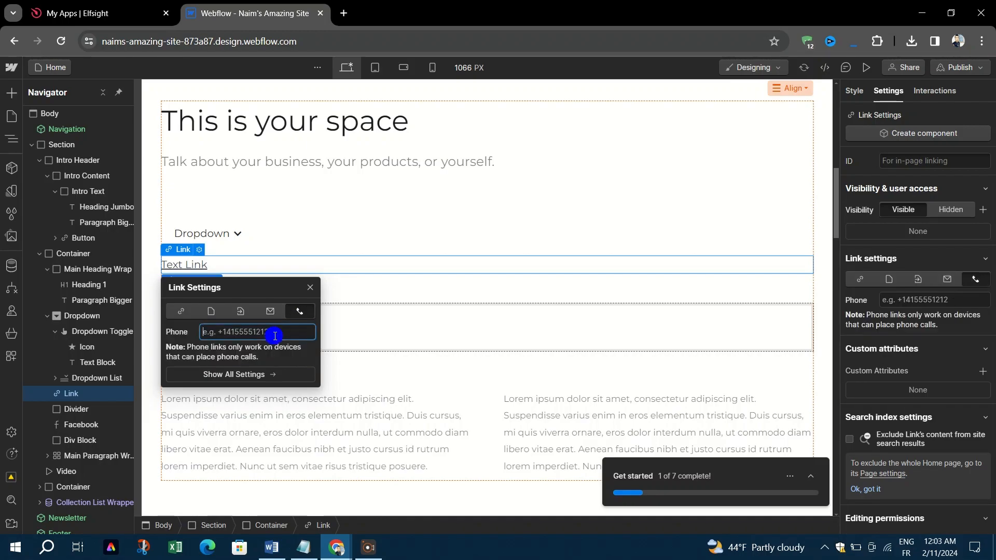